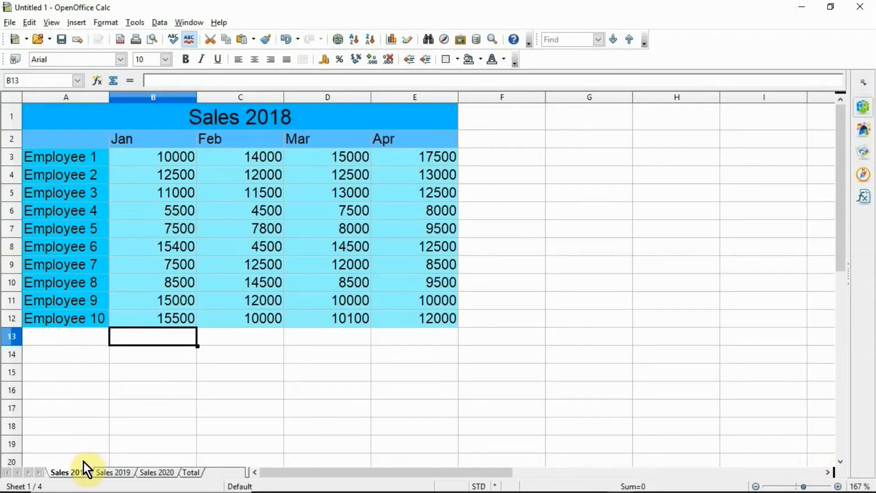
mouse_move(112, 472)
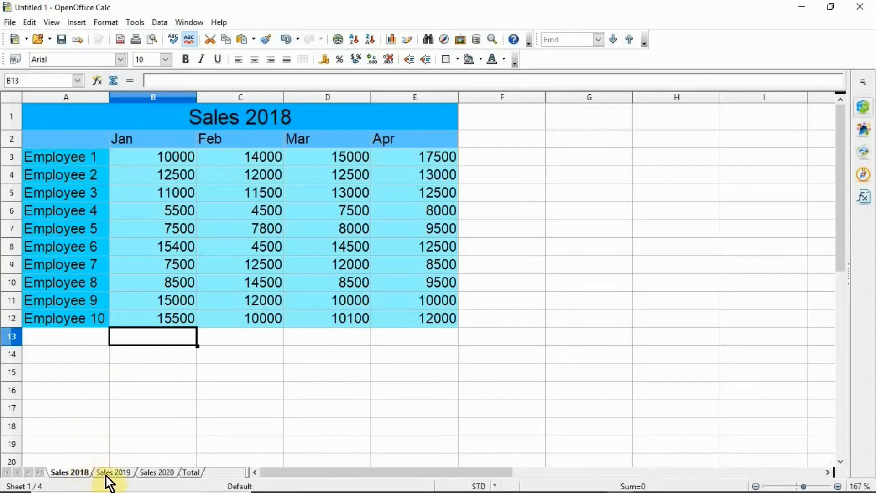
- Browse the Sales 2018, 2019, 2020 and empty Total sheets, ending on Sales 2020's title
click(112, 472)
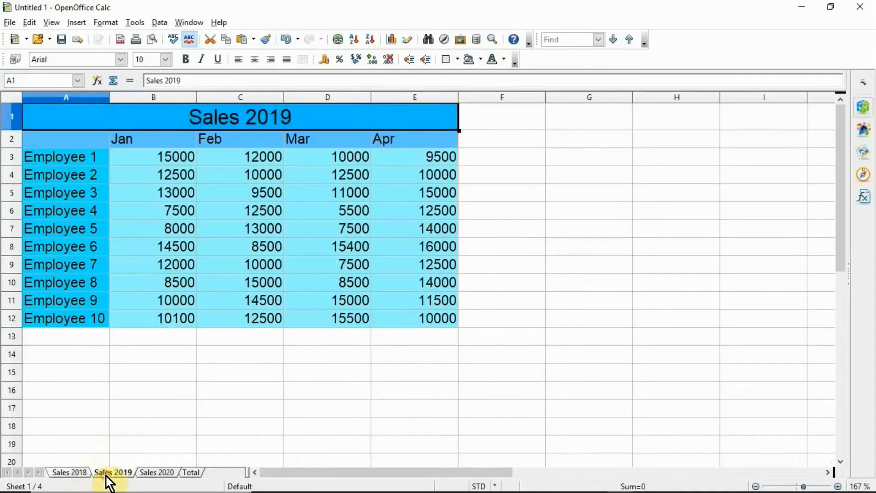
click(157, 472)
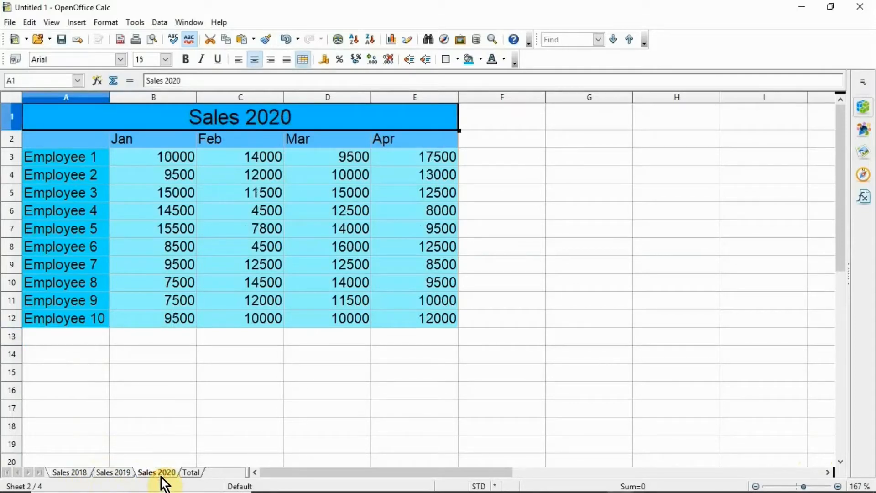
click(190, 472)
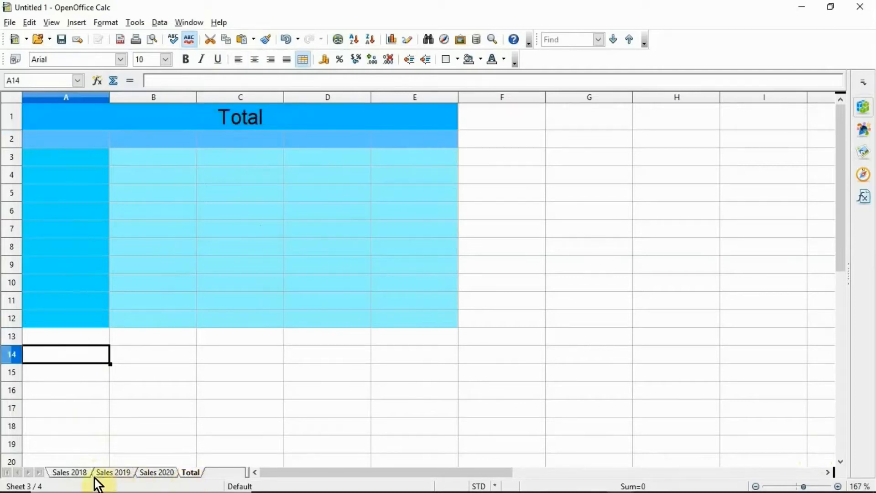
click(69, 472)
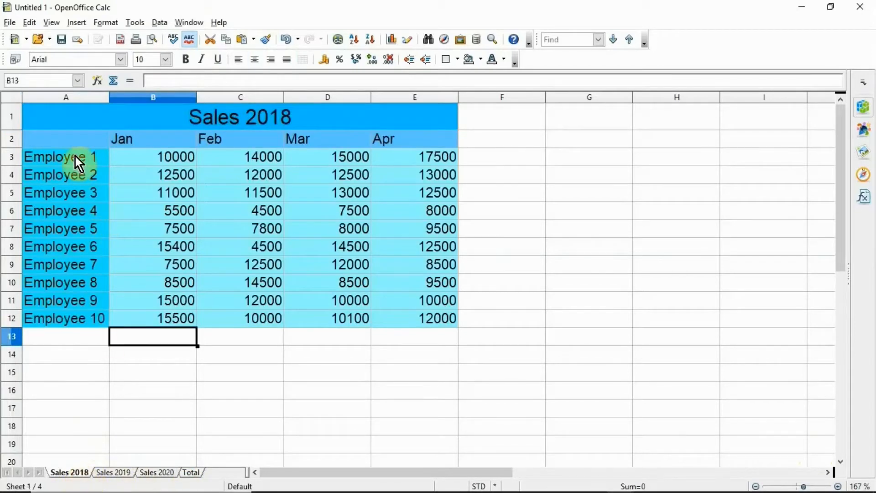
click(65, 156)
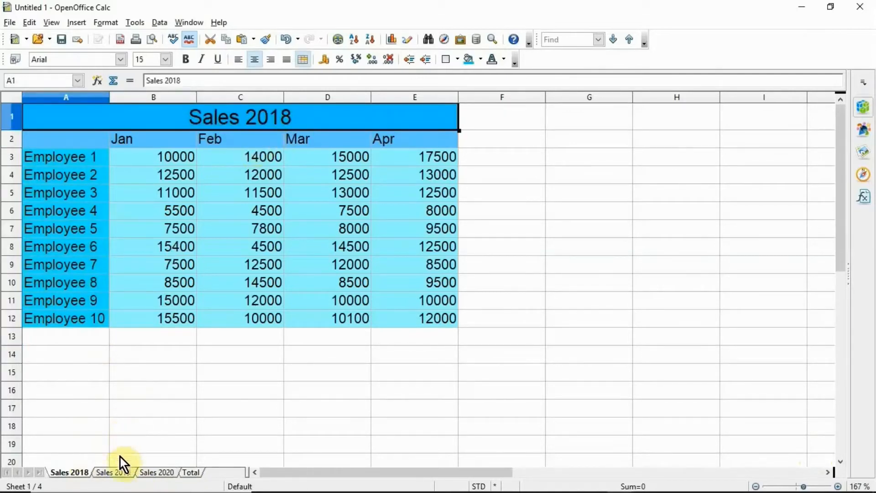
click(113, 472)
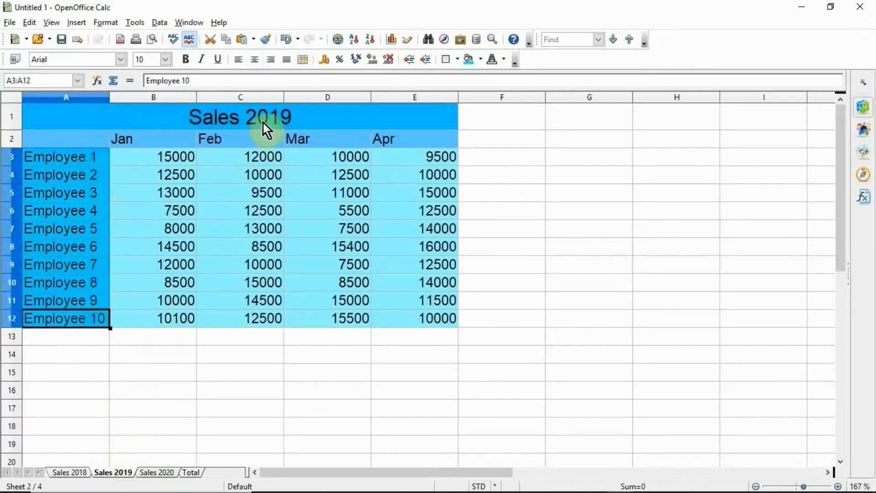
click(157, 472)
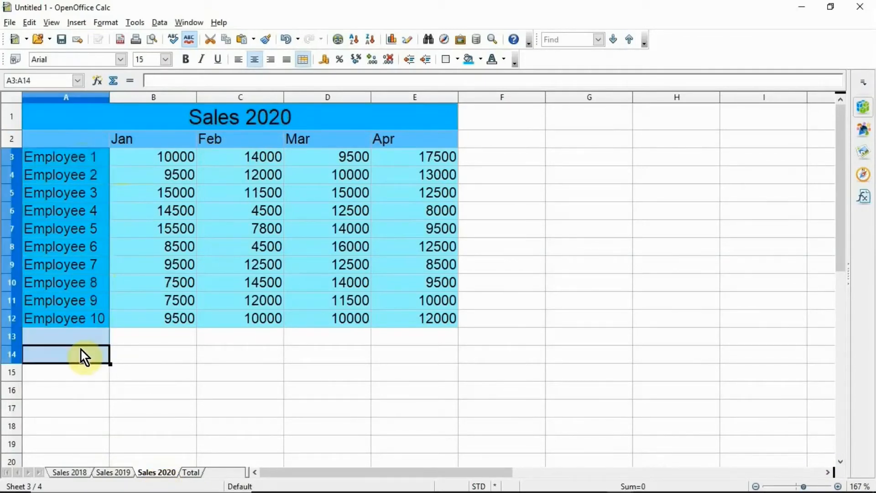
click(327, 96)
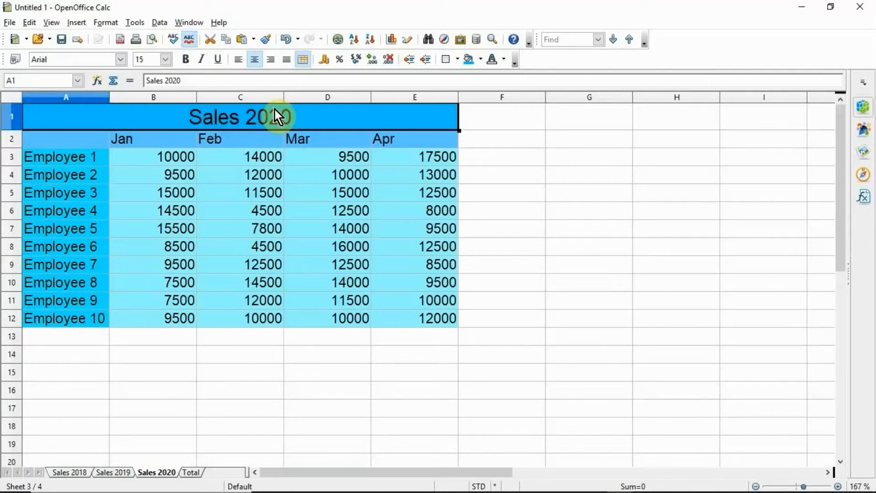
- Name the Sales 2018 and Sales 2019 data blocks sales2018 and sales2019 in the Name Box
click(69, 472)
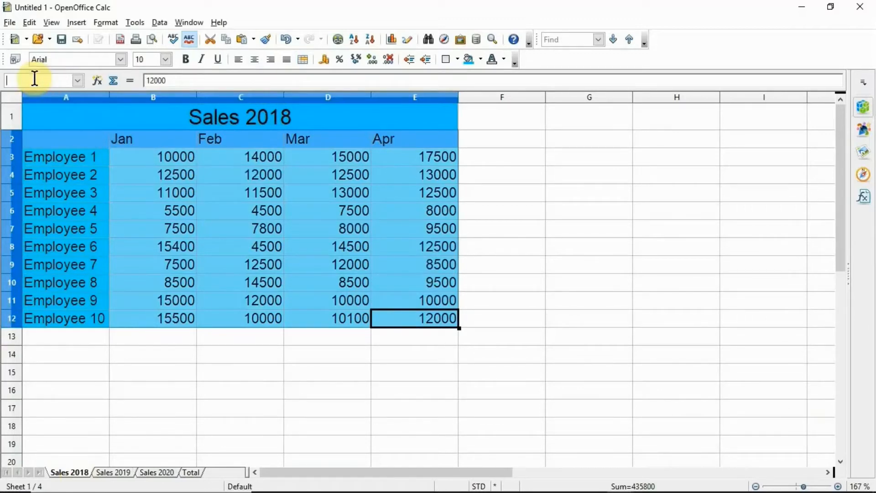
mouse_move(803, 414)
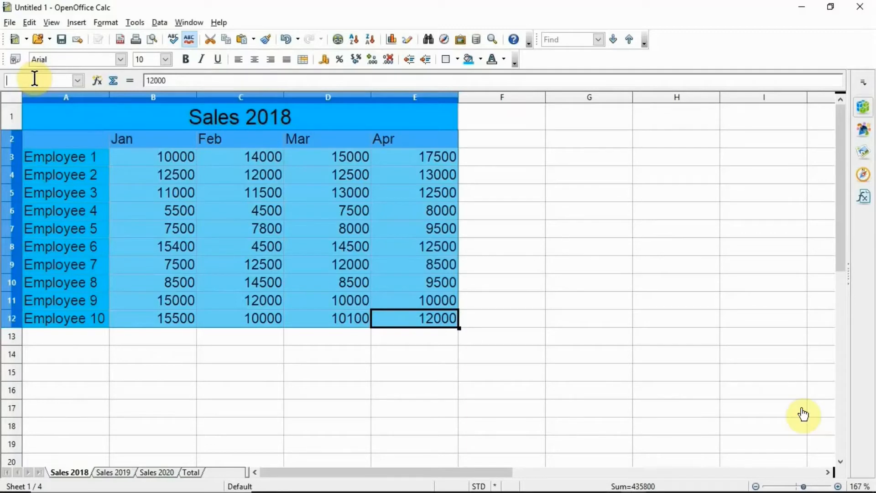
click(77, 80)
text(sales2018)
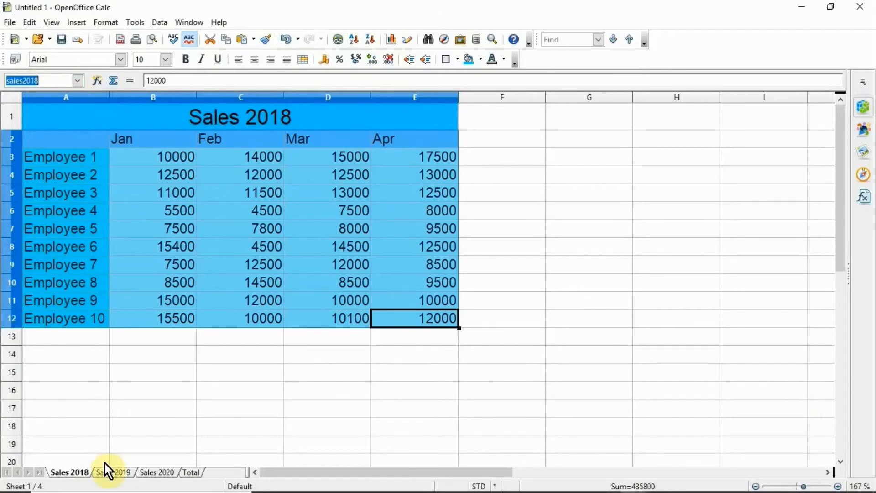
click(112, 472)
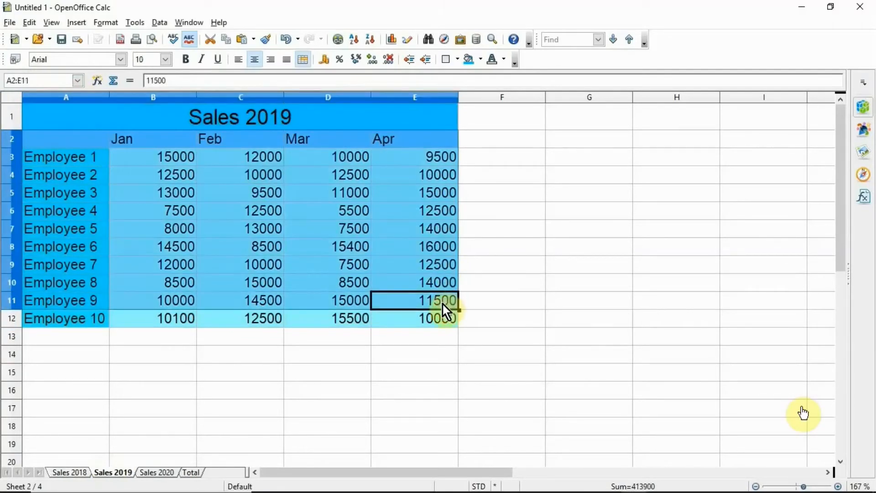
click(414, 318)
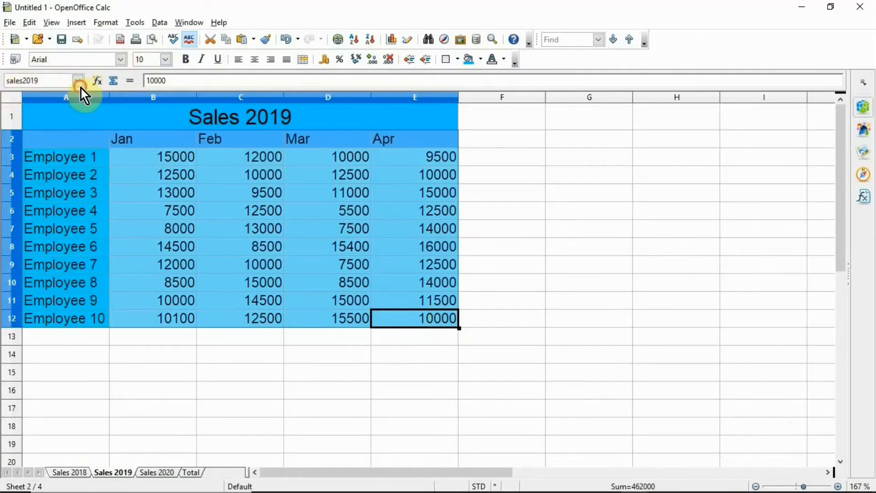
triple_click(37, 80)
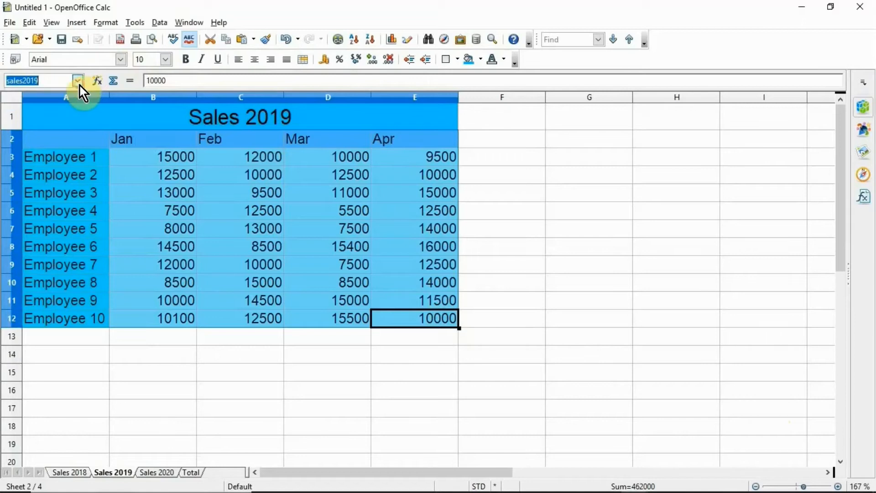
click(156, 472)
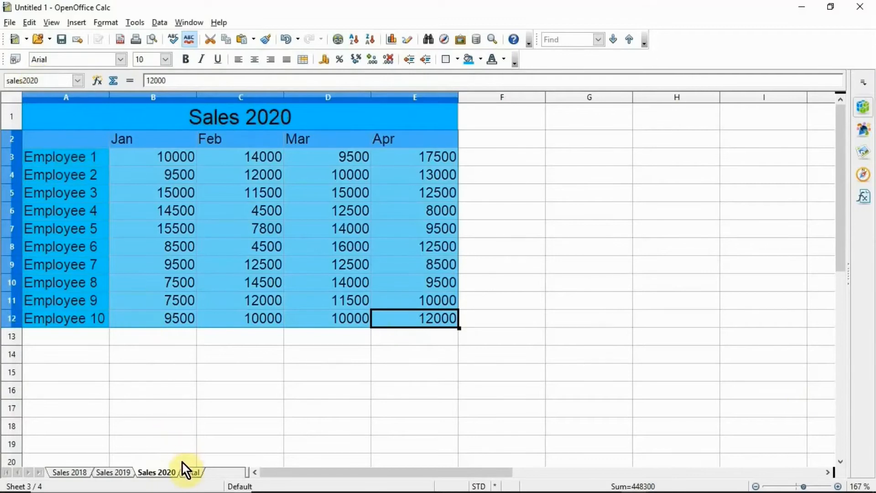
- From cell A2 of the Total sheet, open Data > Consolidate and confirm the Sum function
click(65, 353)
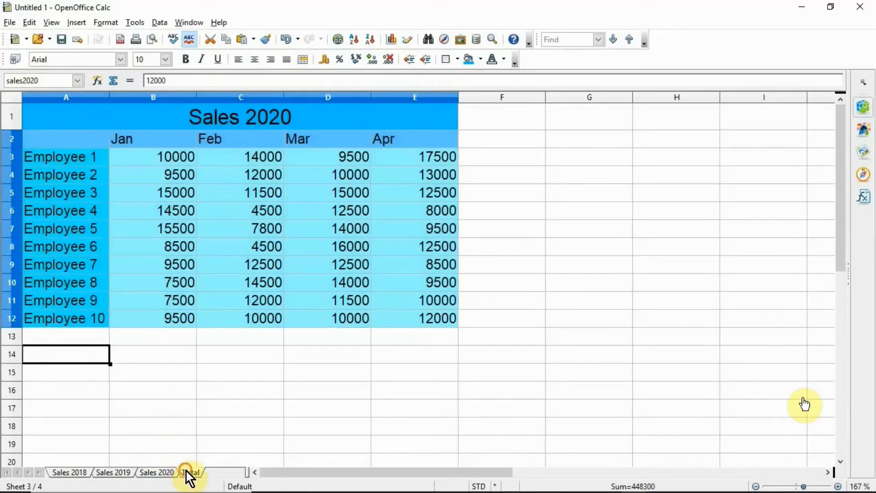
click(191, 472)
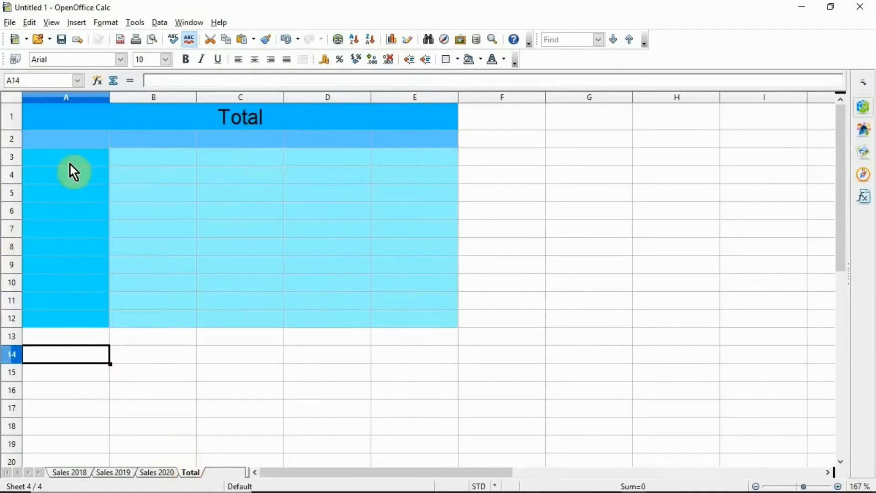
click(65, 138)
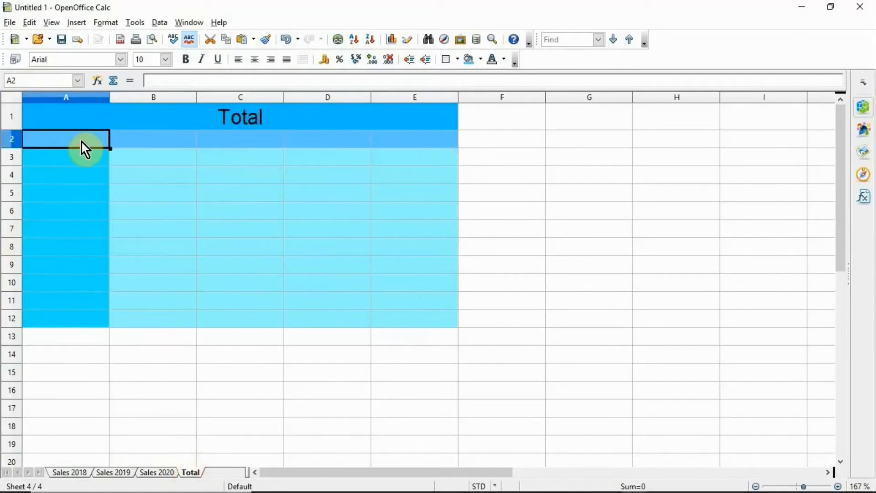
mouse_move(161, 22)
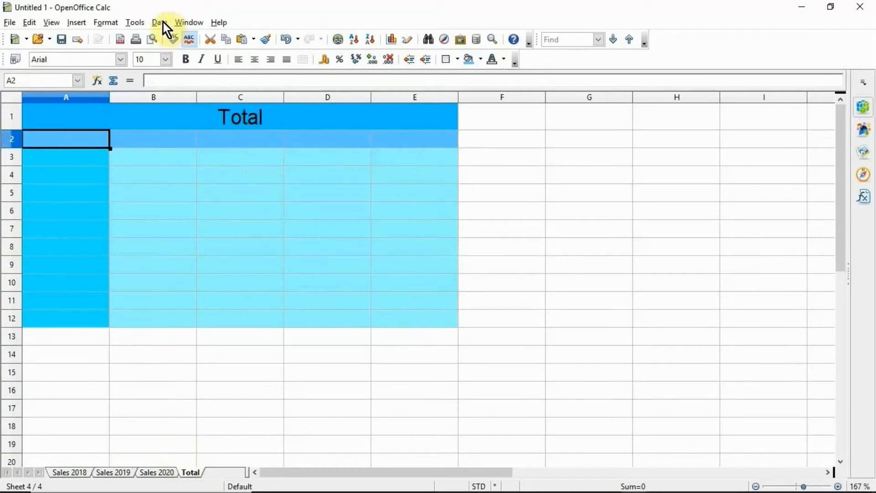
click(160, 22)
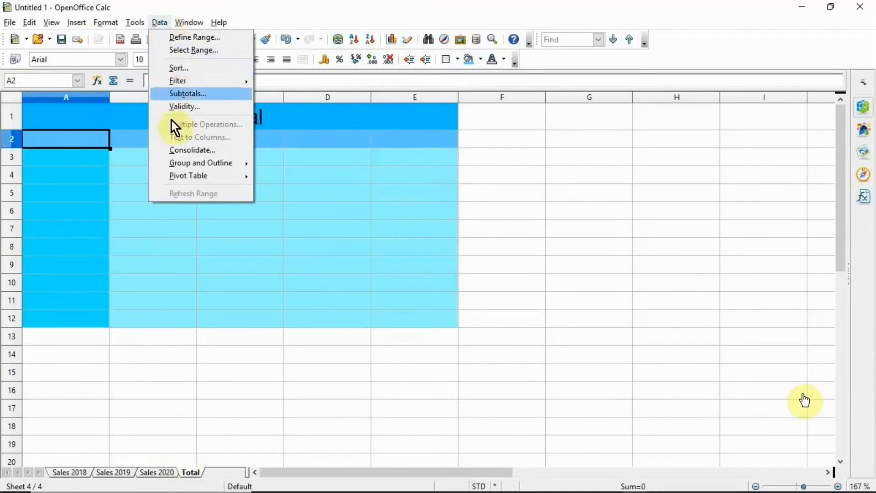
click(192, 149)
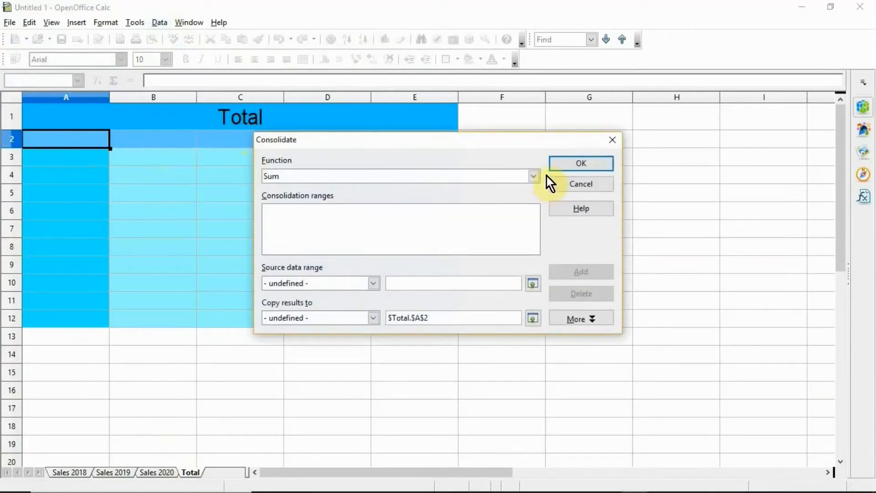
click(532, 176)
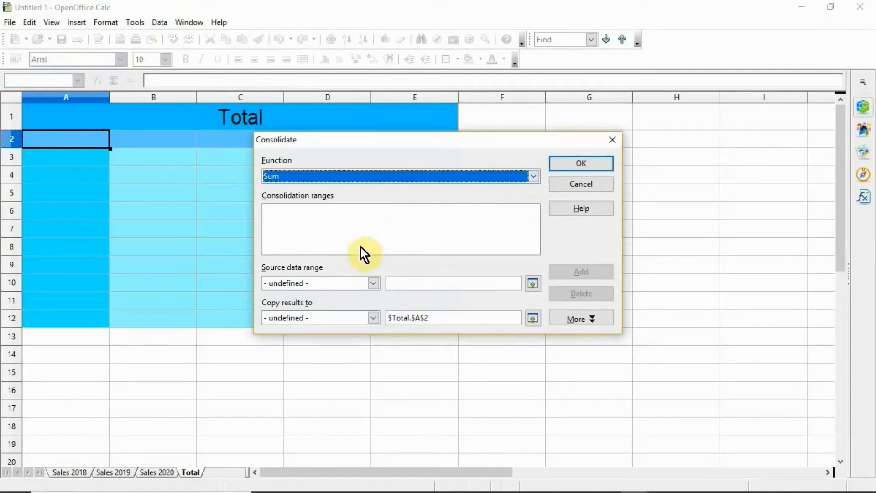
- Add sales2018, sales2019 and sales2020 as sources and enable Row and Column labels
click(373, 283)
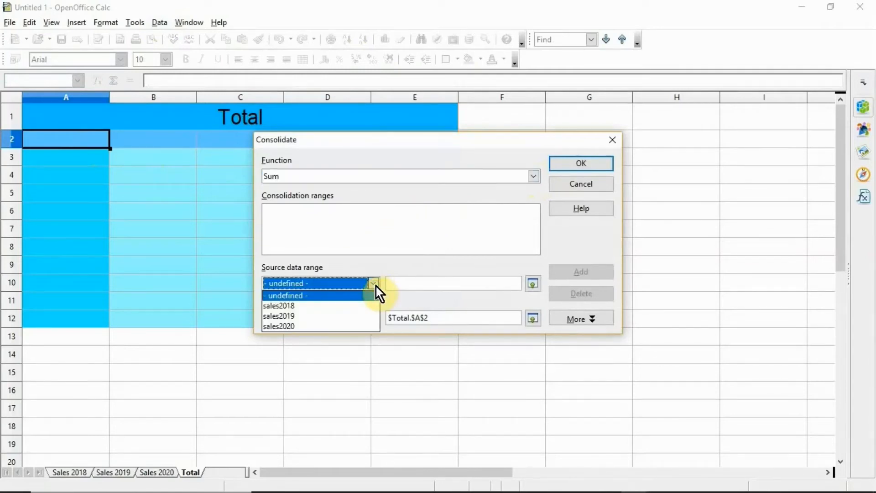
click(279, 305)
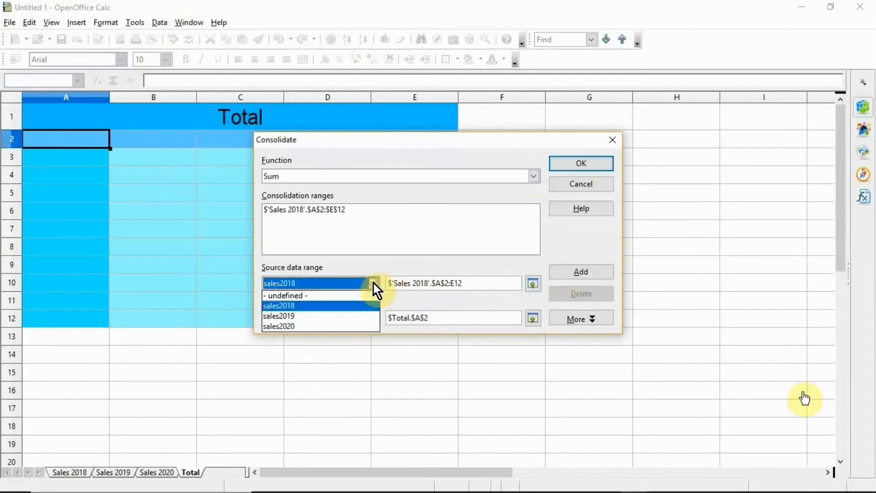
click(278, 316)
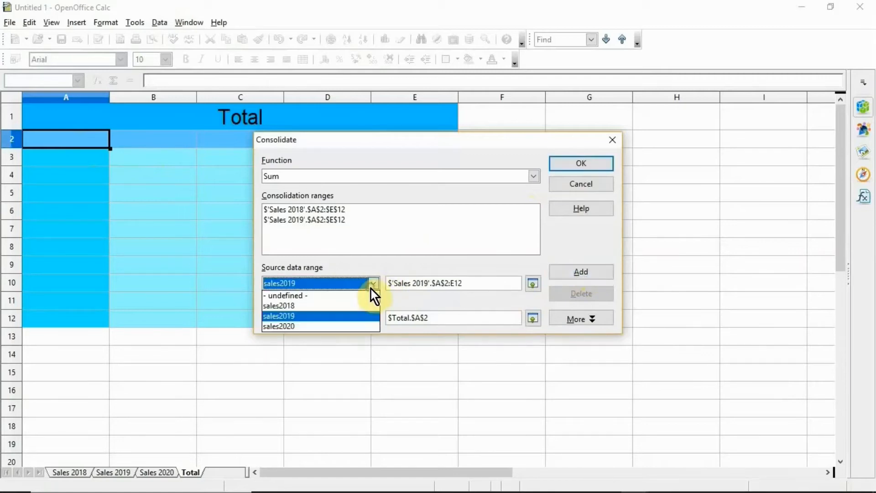
click(278, 326)
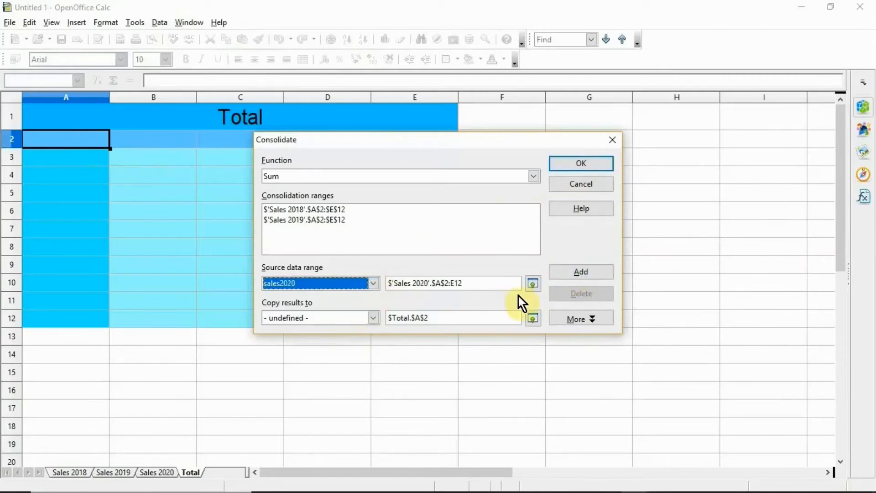
click(580, 272)
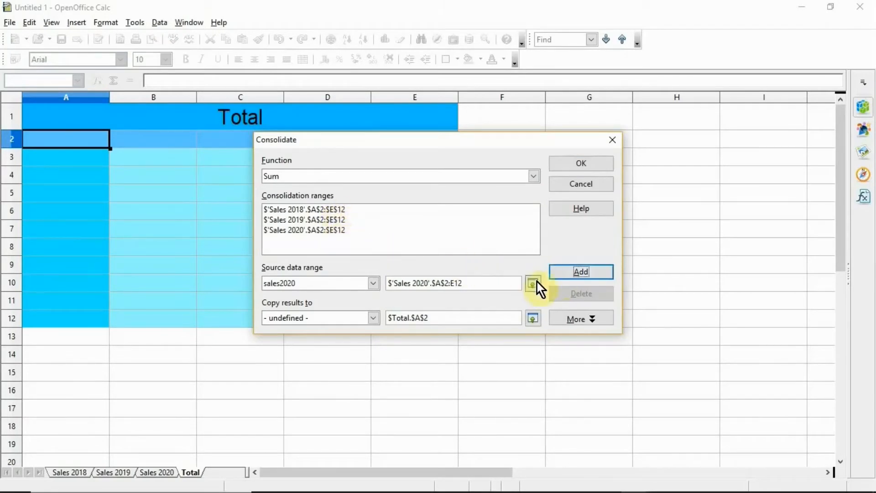
click(580, 318)
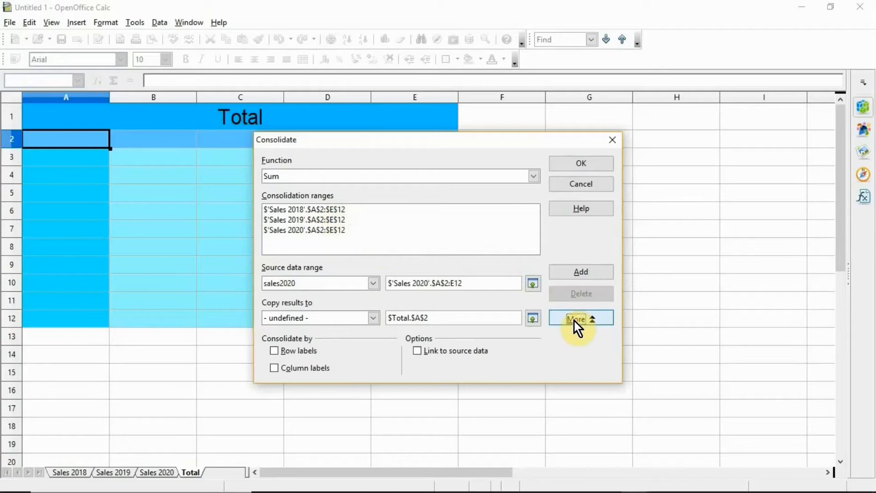
click(274, 350)
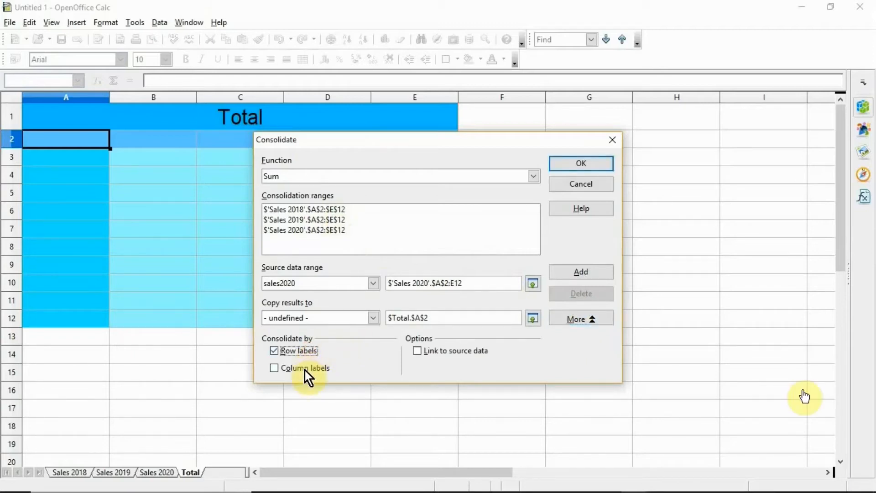
click(274, 367)
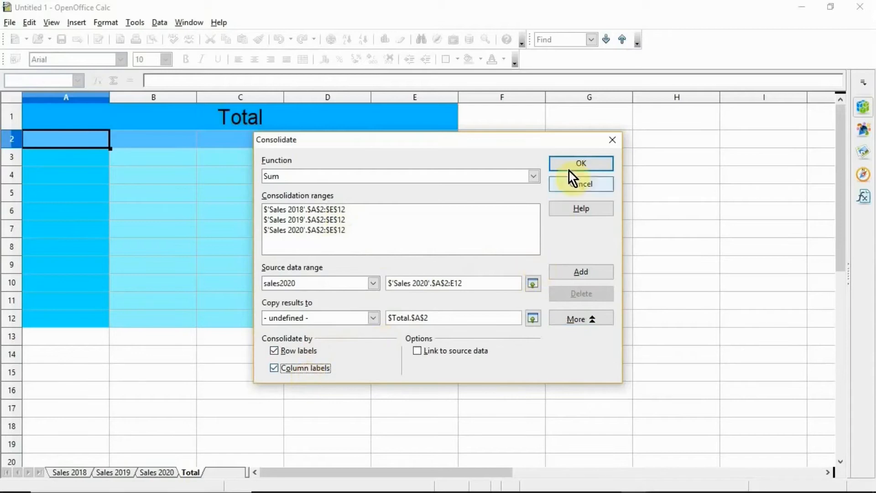
- Run the consolidation and compare the first employee's January total with the yearly sheets
click(580, 163)
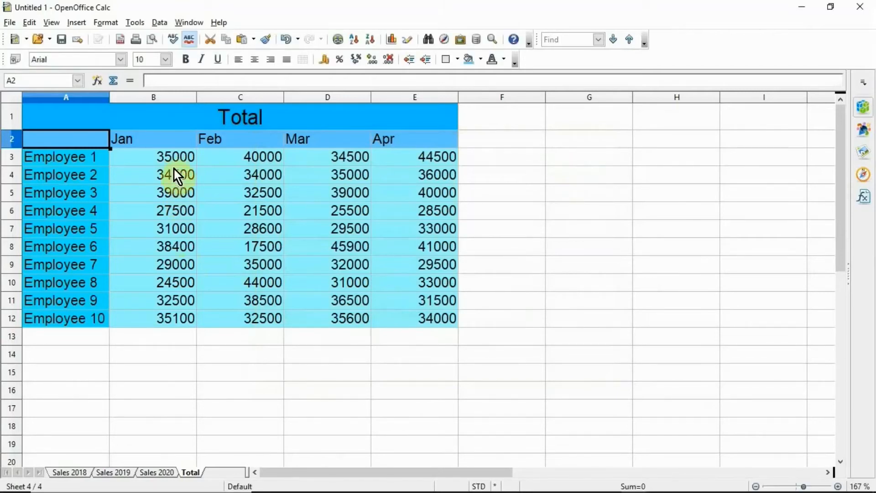
click(153, 156)
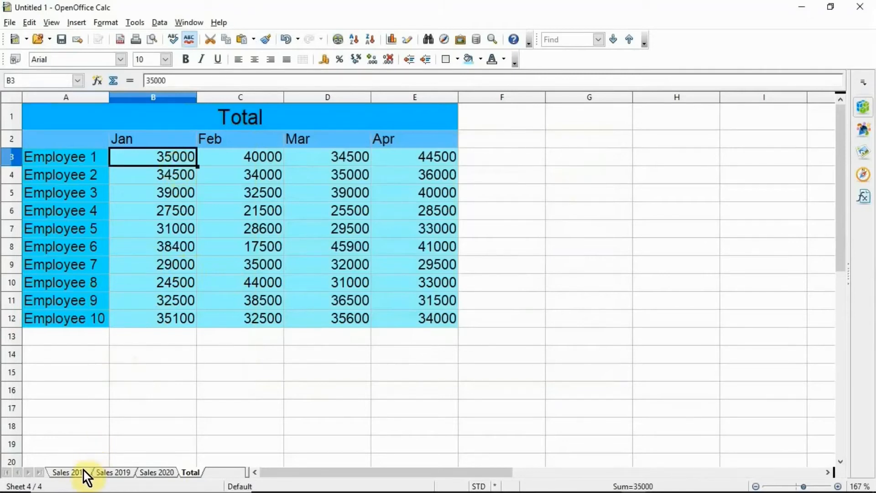
click(68, 472)
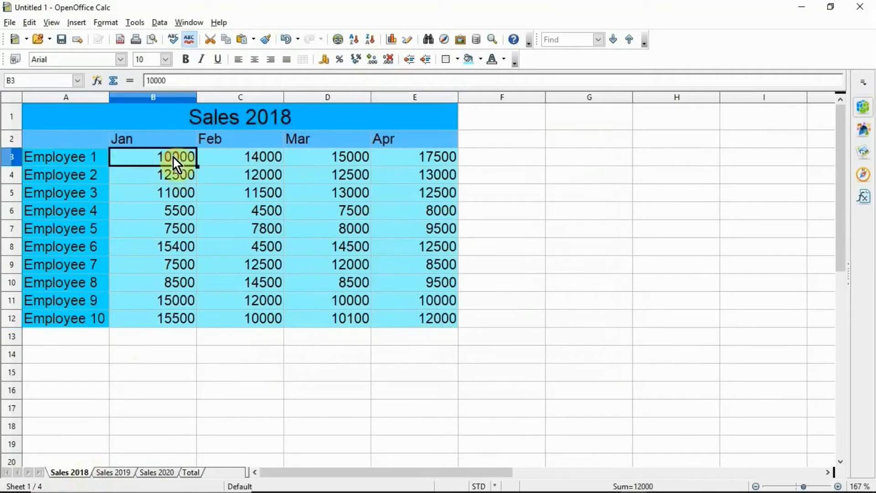
click(112, 472)
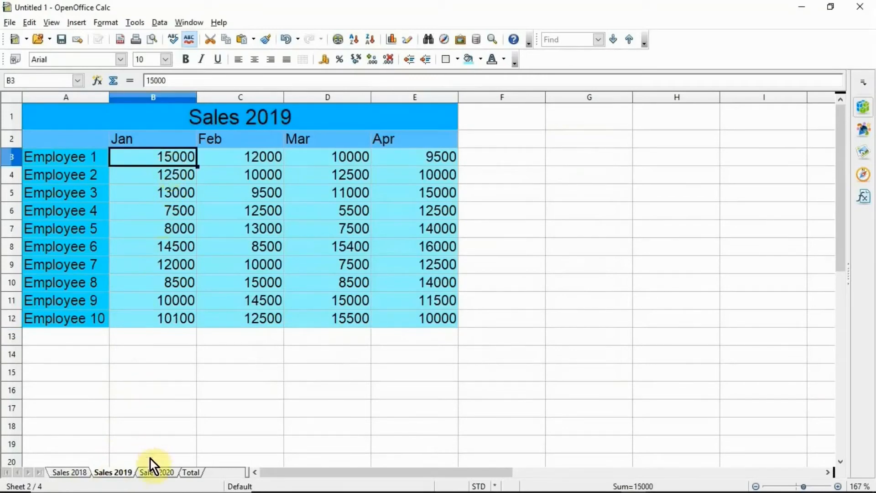
click(157, 472)
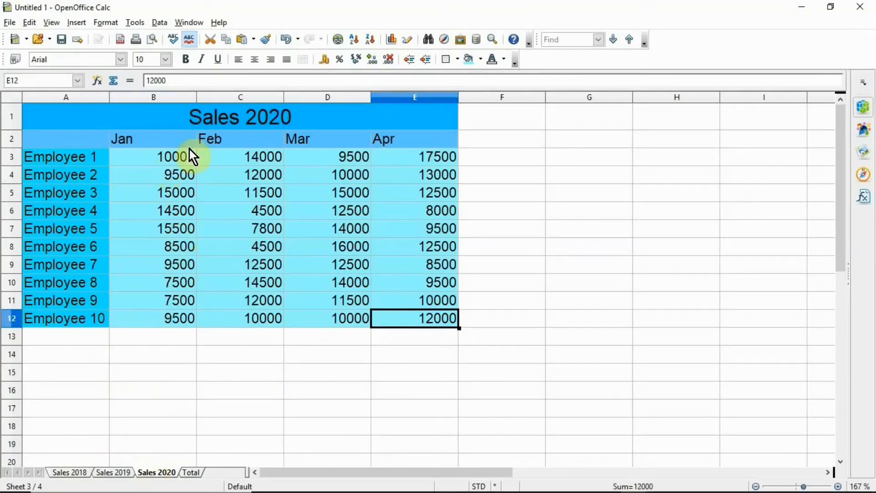
click(153, 157)
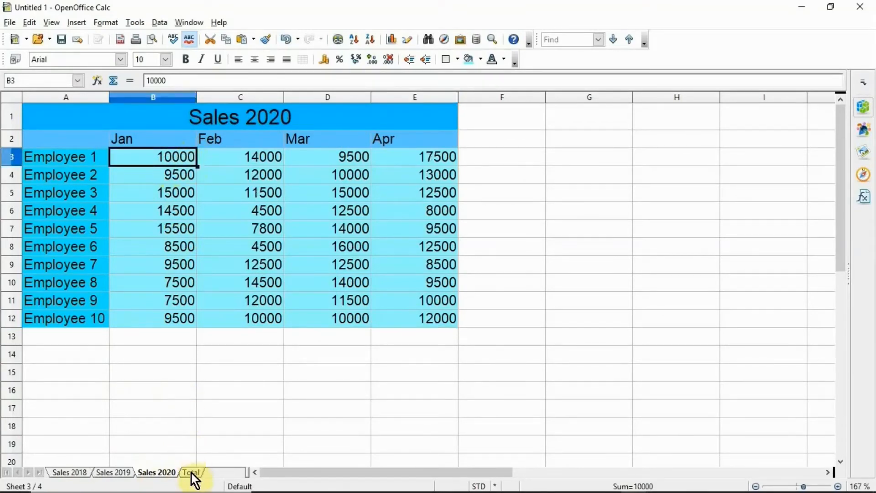
- Check the first employee's February and March totals on the Total sheet
click(190, 473)
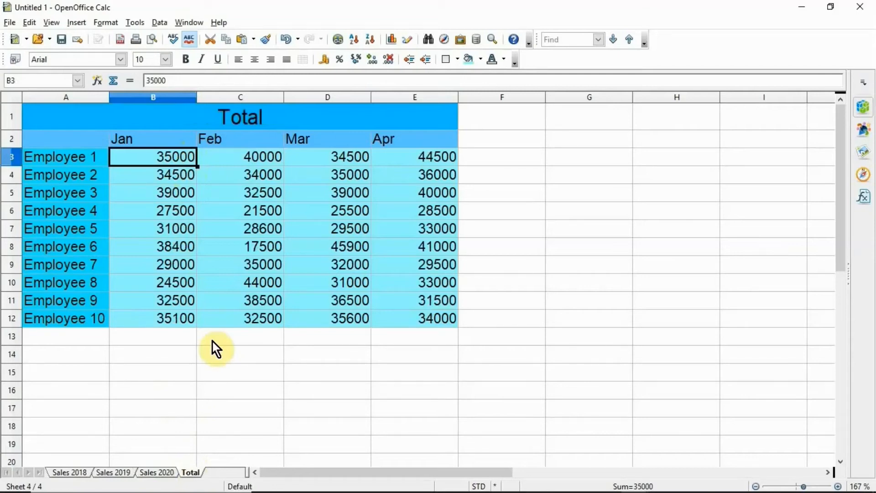
click(240, 156)
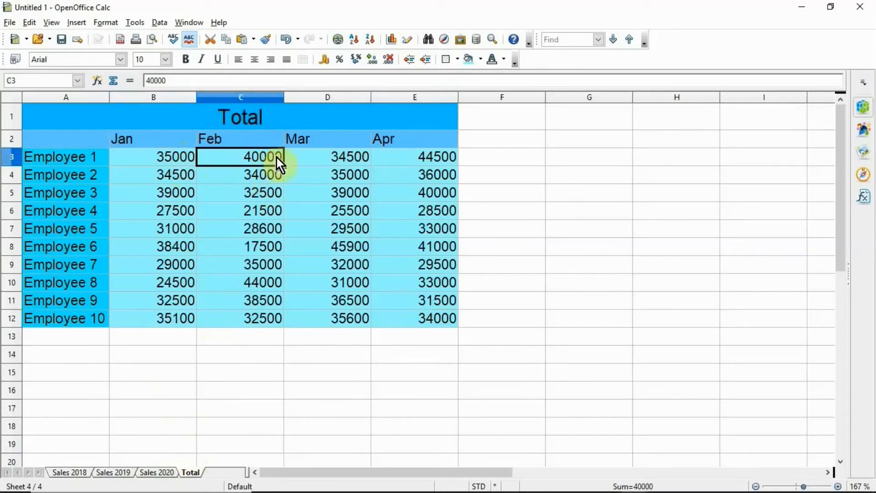
click(327, 157)
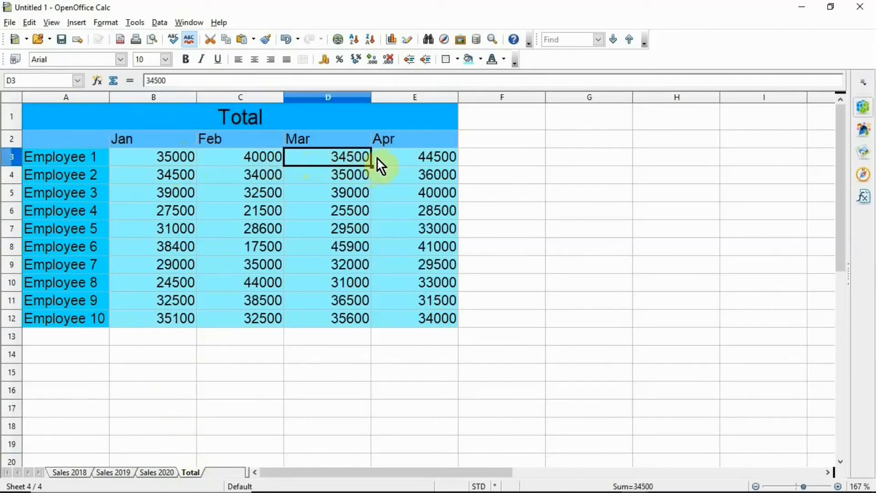
click(414, 157)
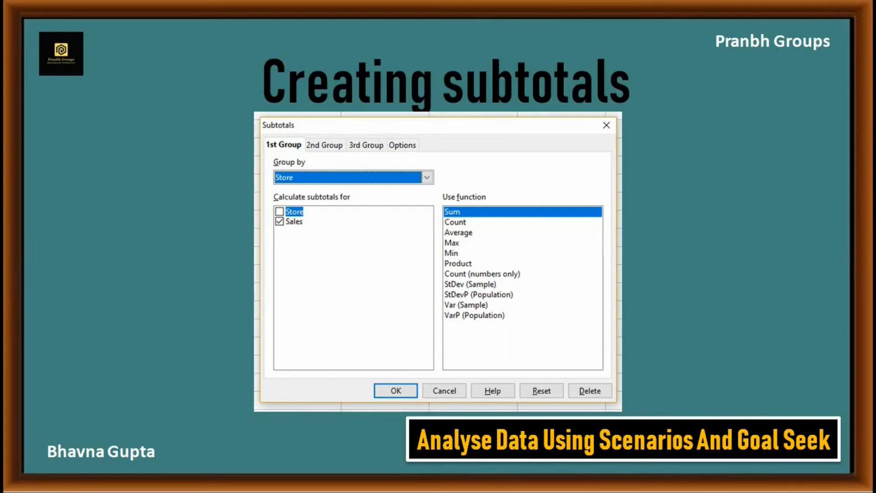
- Enter eleven store names and sales figures under Store and Sales headers
click(395, 390)
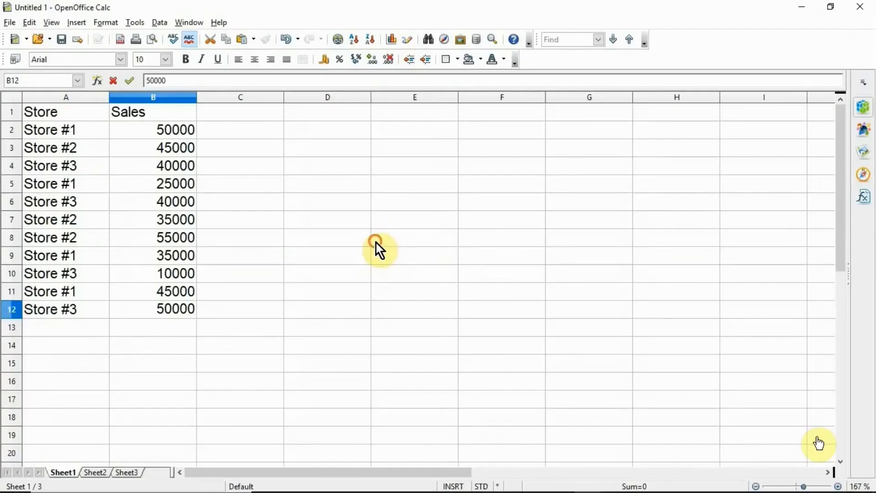
- Finish the last sales entry and select A1:B12, headers included, totalling 430000
click(415, 237)
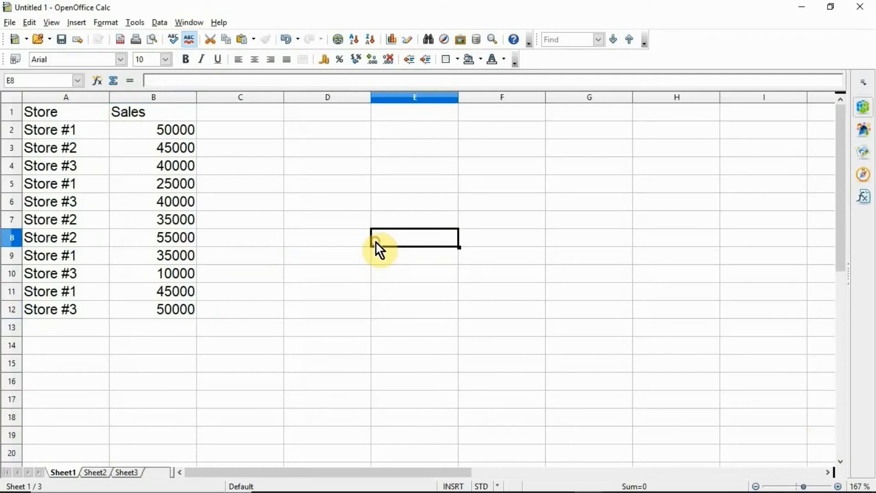
click(48, 111)
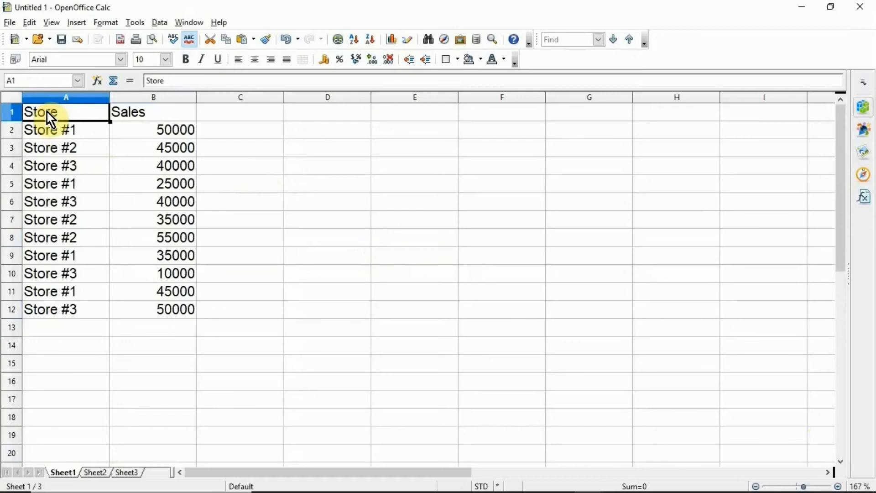
mouse_move(173, 125)
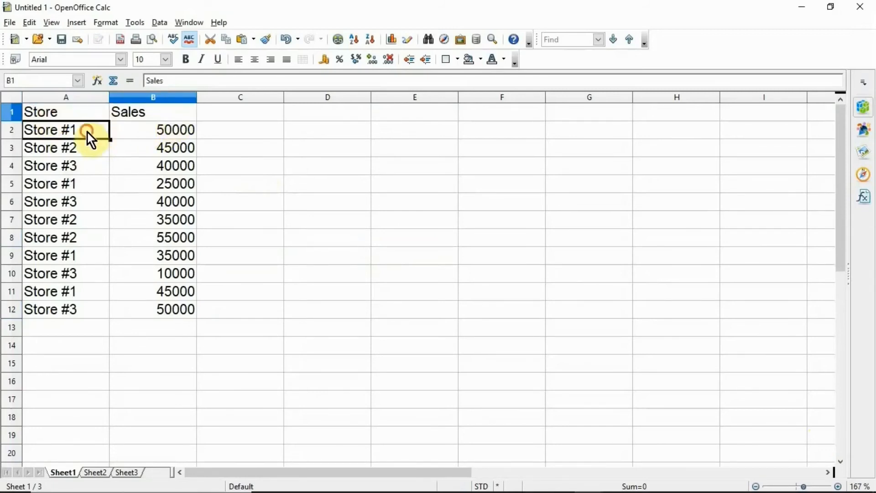
click(50, 147)
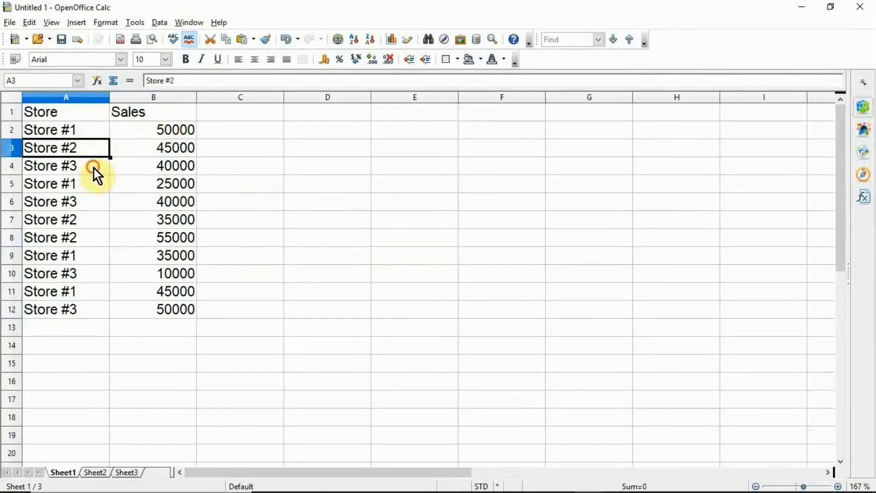
click(65, 165)
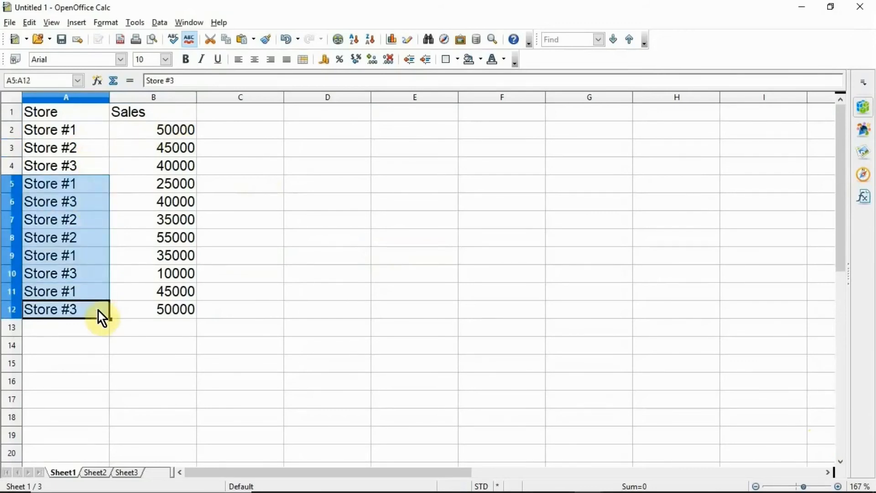
click(154, 255)
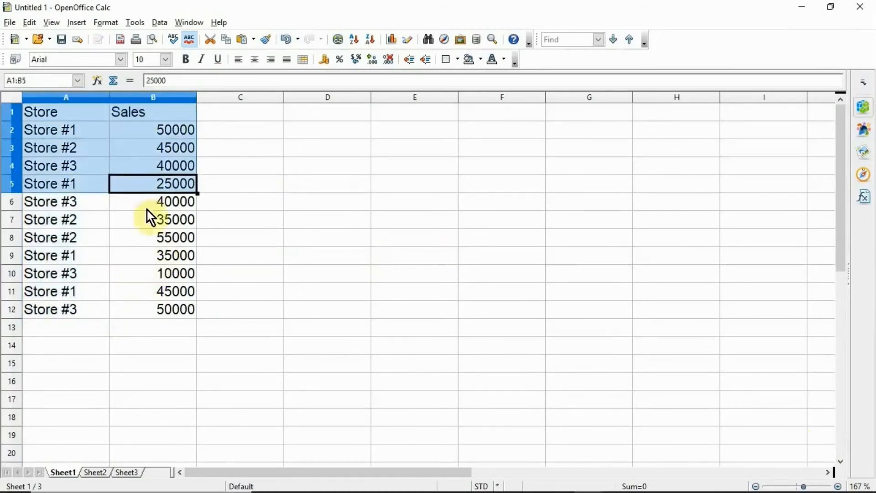
click(153, 309)
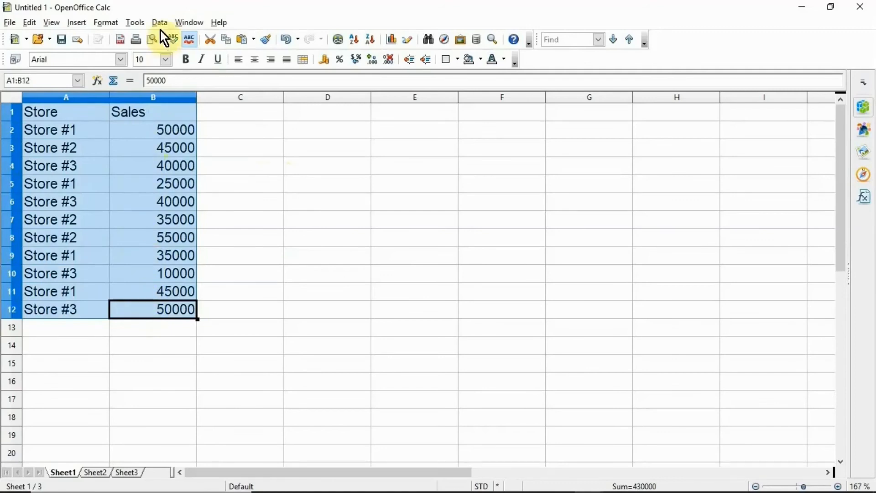
- Subtotal Sales by Store with Sum: 155000, 135000, 140000 and Grand Total 430000
click(159, 23)
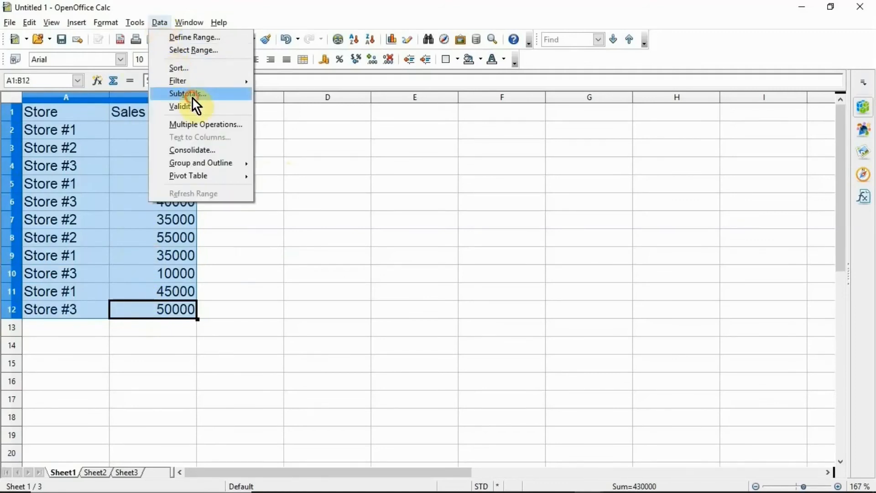
click(186, 93)
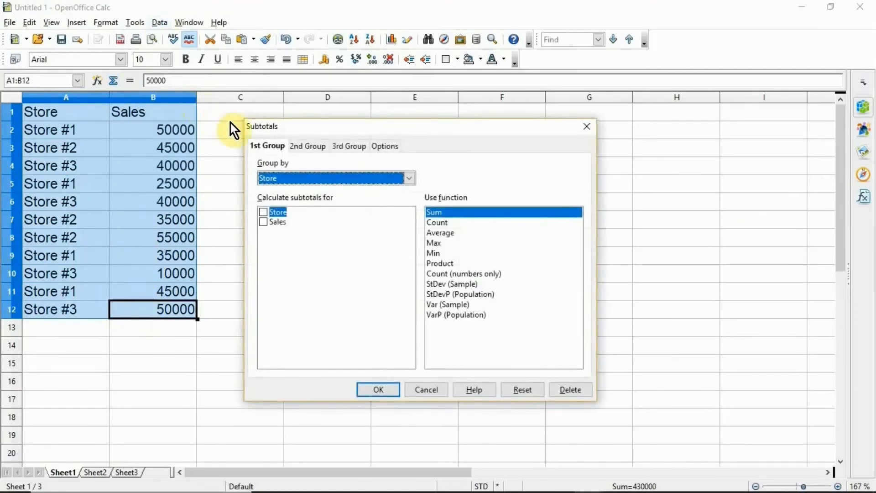
mouse_move(321, 165)
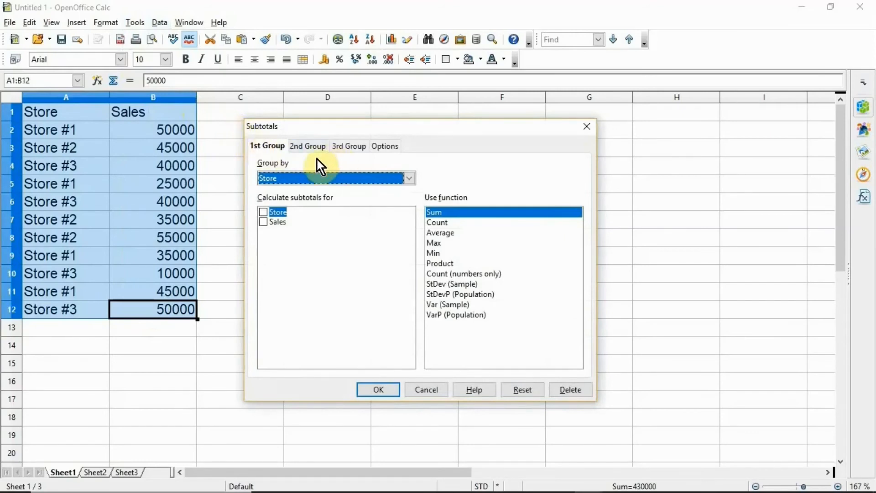
mouse_move(347, 184)
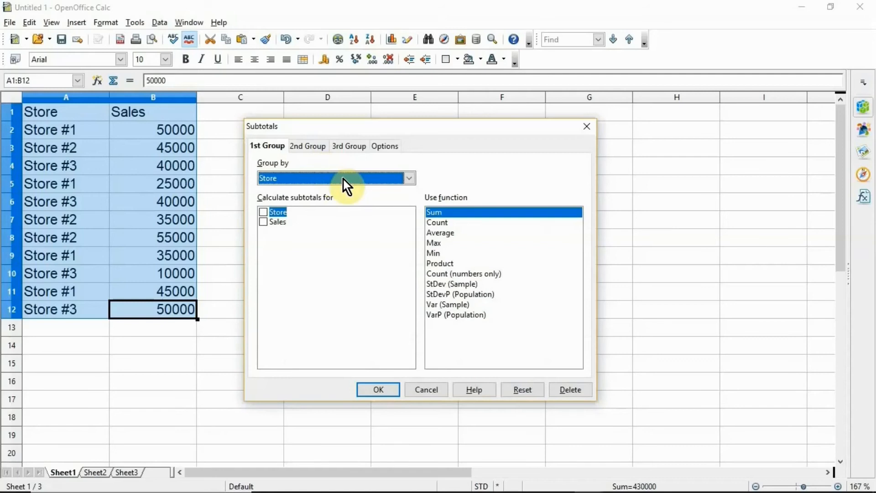
click(408, 177)
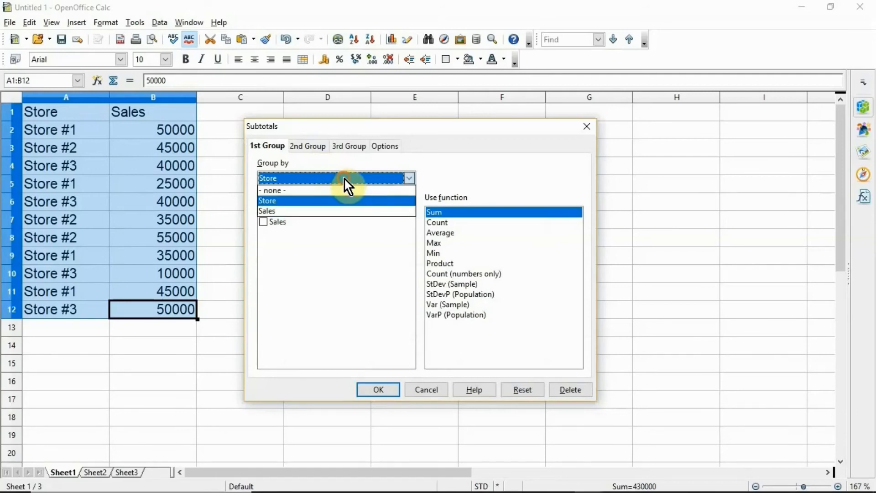
click(267, 200)
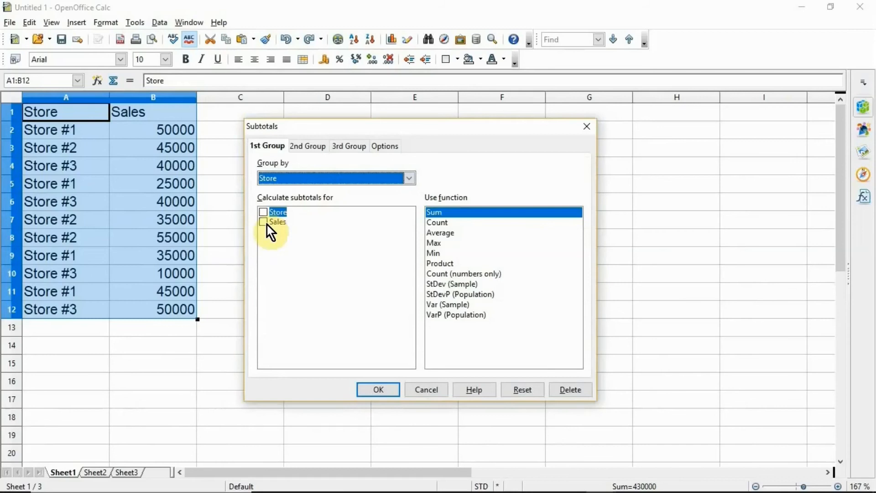
click(264, 222)
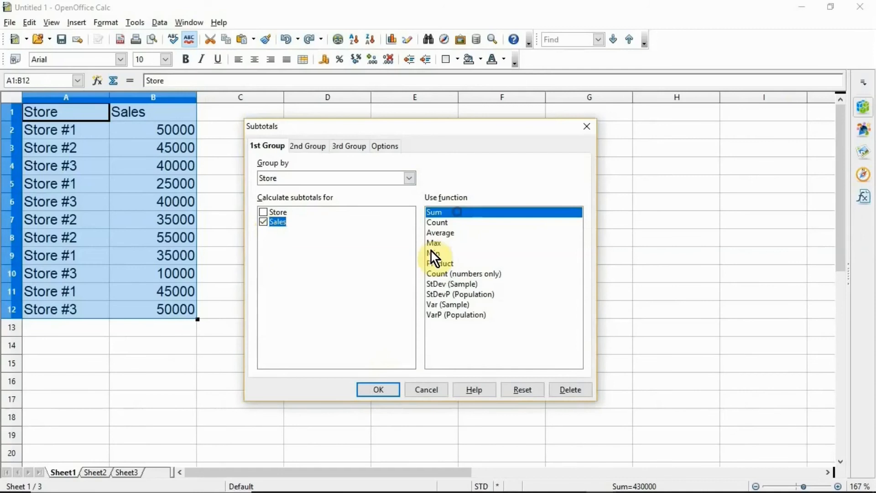
click(378, 389)
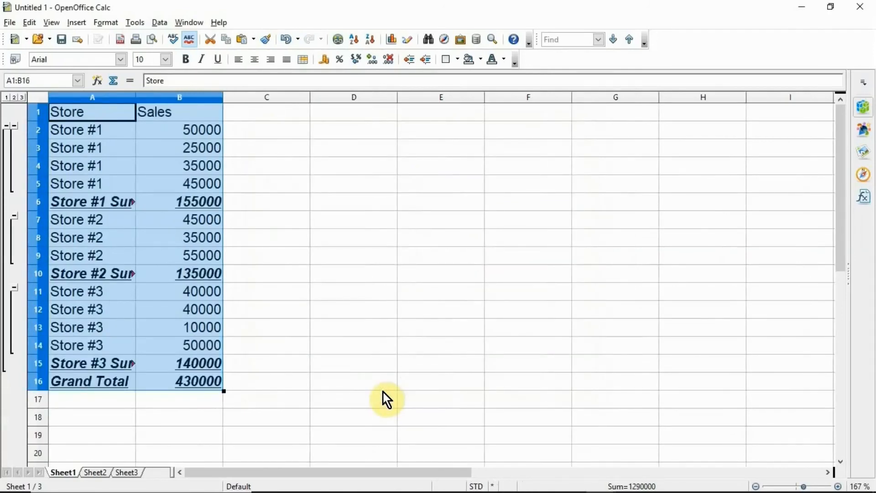
mouse_move(320, 315)
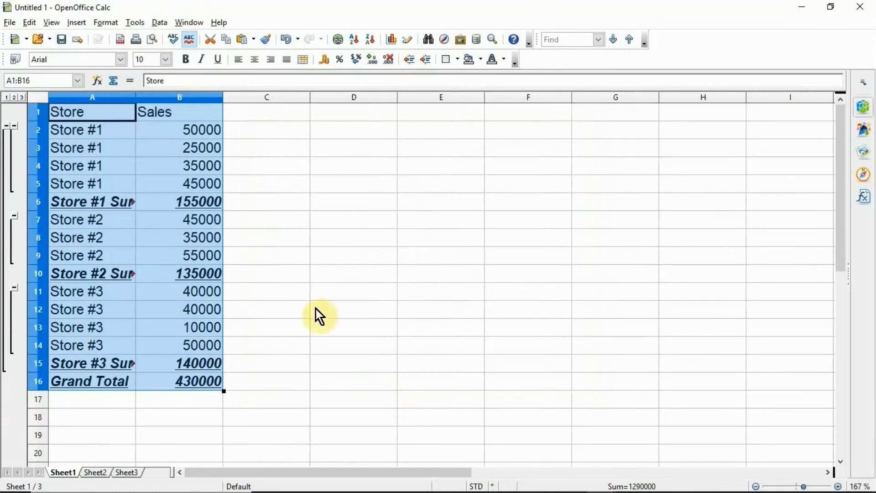
click(192, 201)
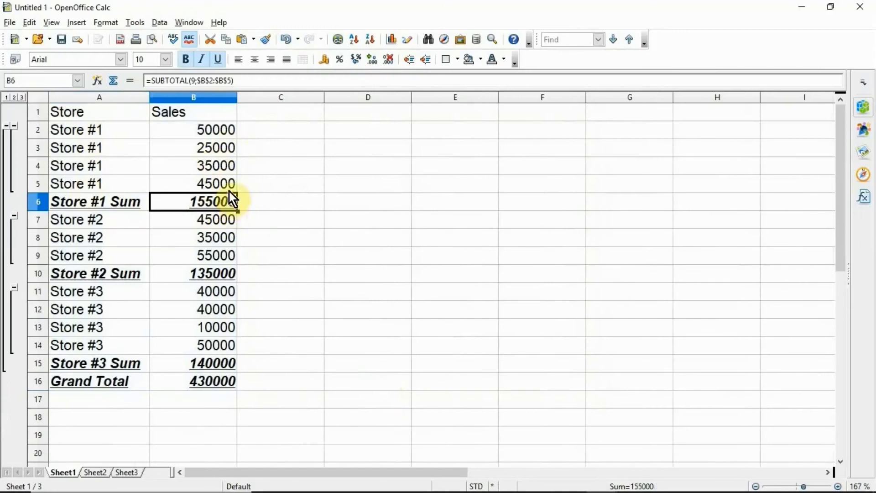
click(99, 219)
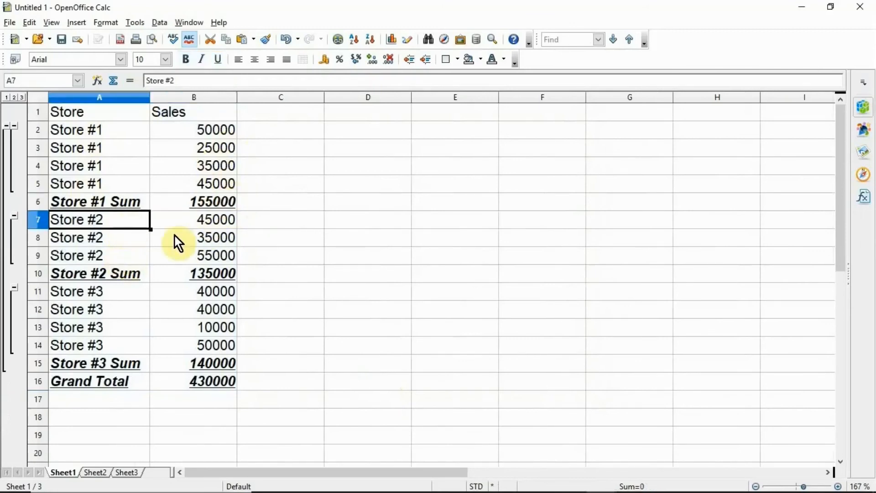
click(193, 273)
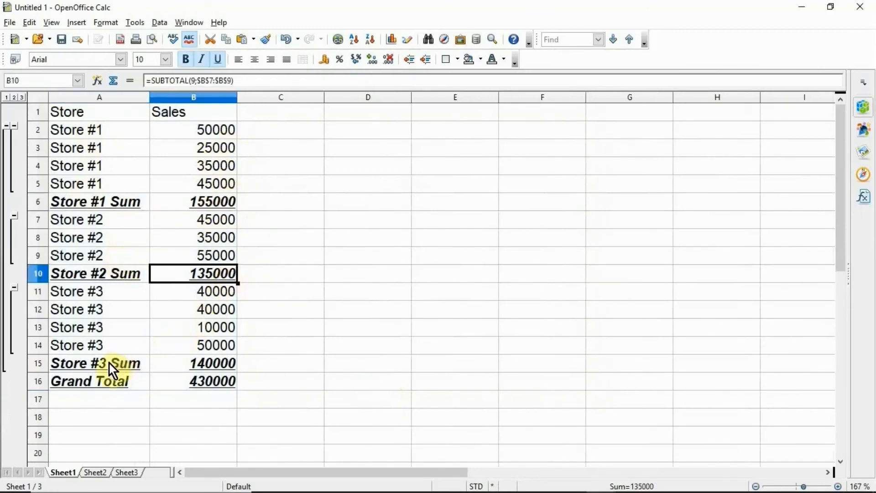
click(99, 291)
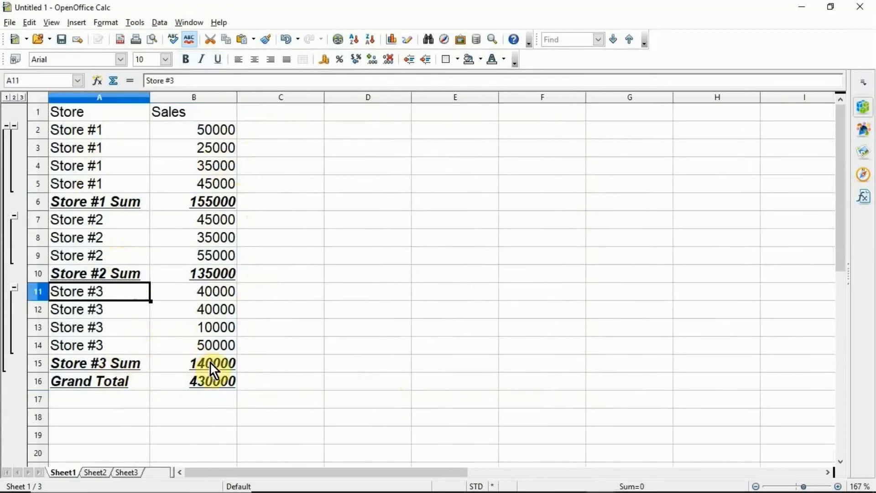
click(212, 363)
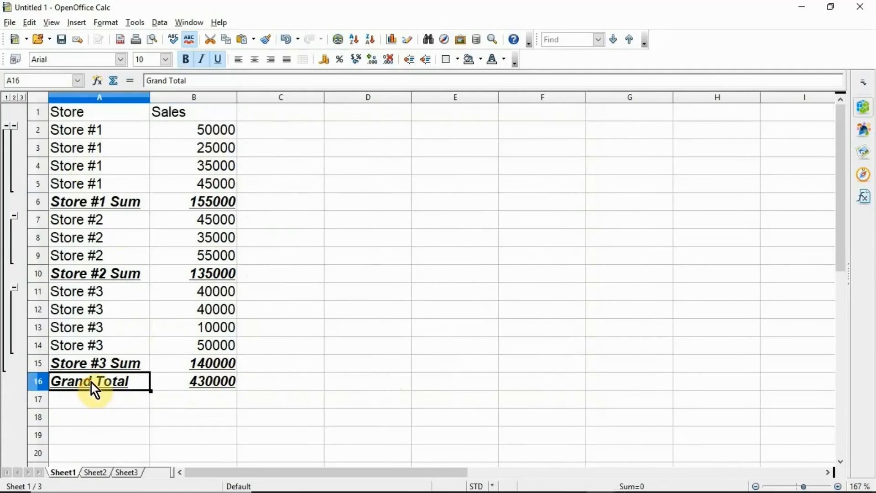
click(194, 381)
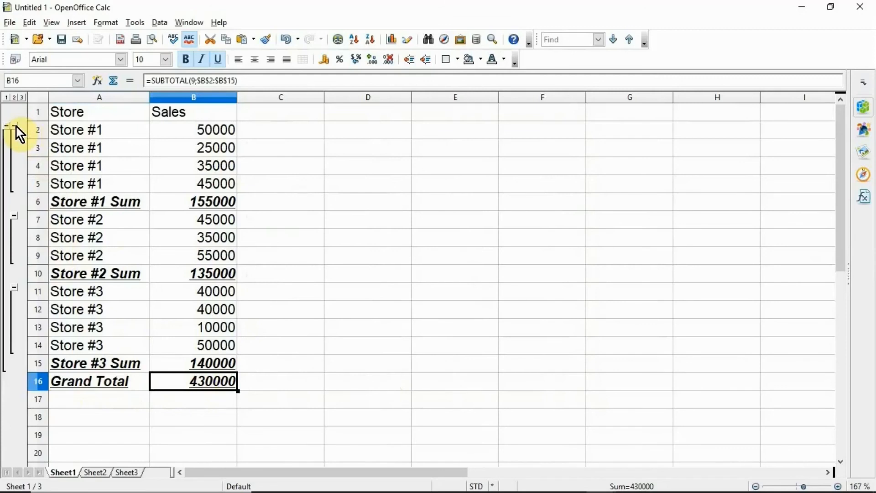
click(14, 120)
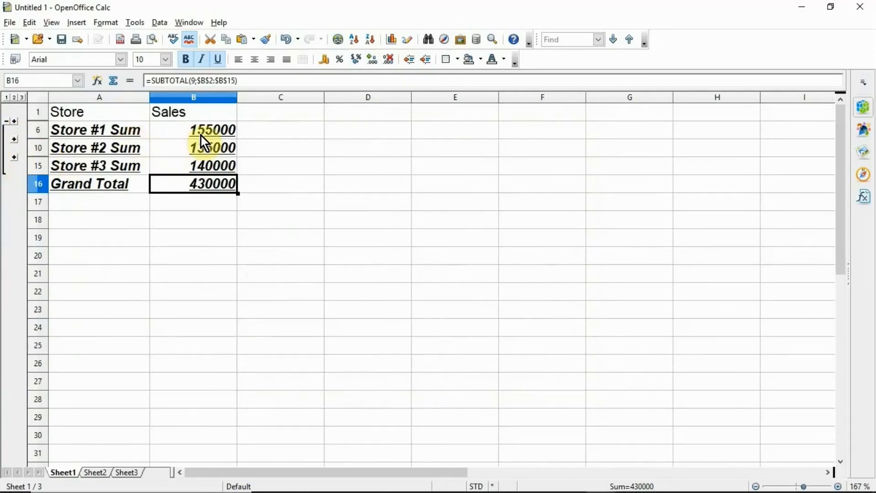
mouse_move(186, 175)
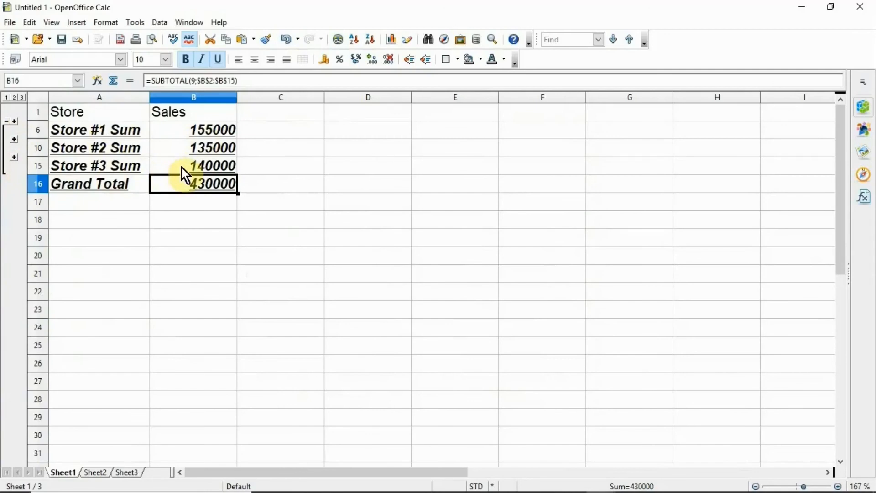
click(14, 122)
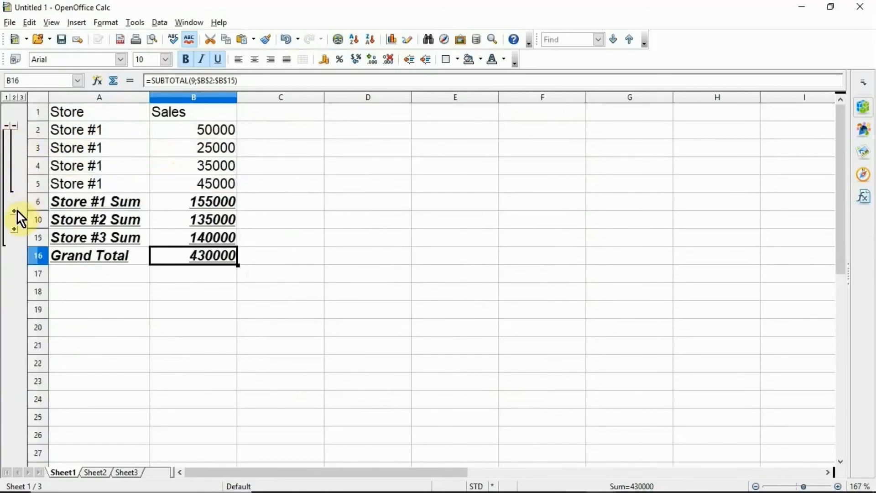
click(12, 218)
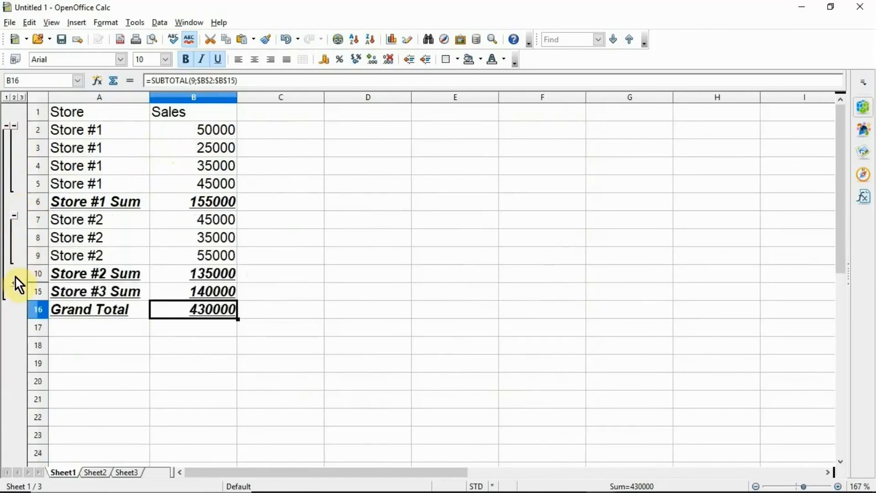
click(14, 285)
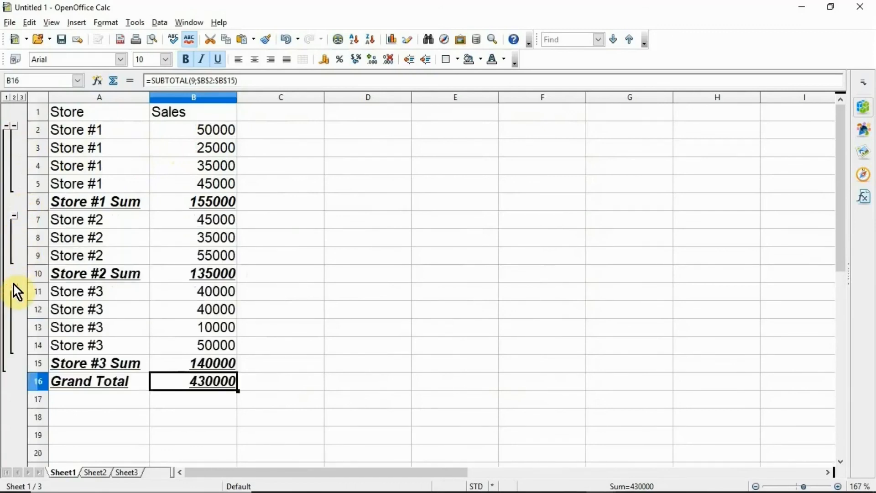